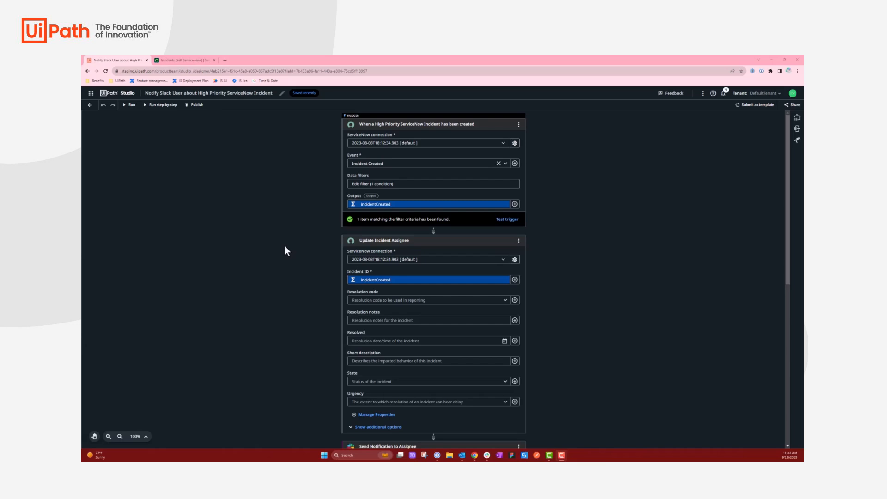
pyautogui.moveTo(173, 200)
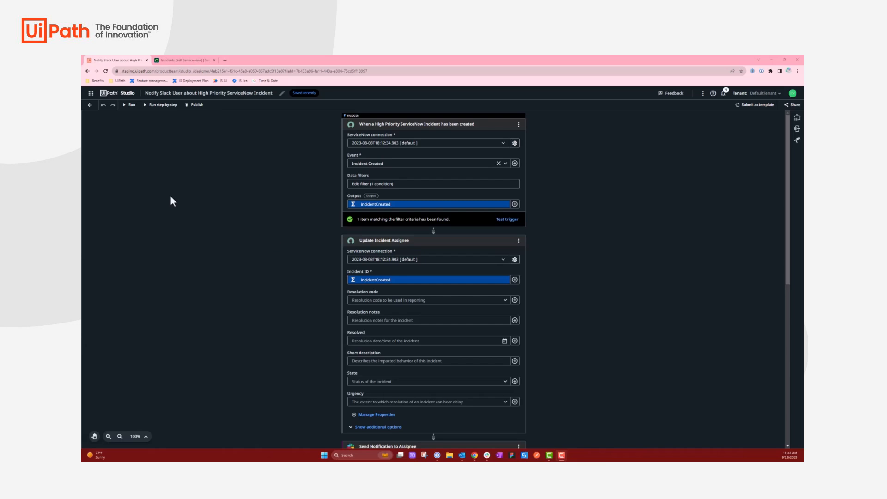
pyautogui.moveTo(304, 174)
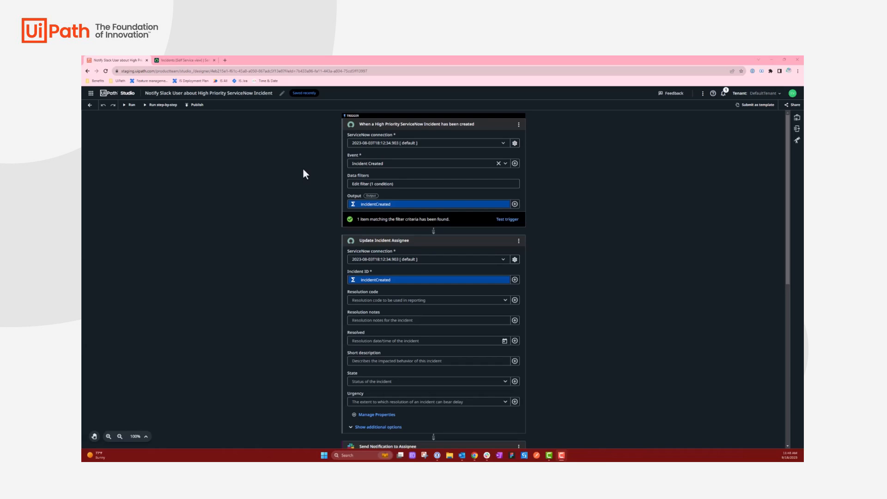
pyautogui.moveTo(402, 136)
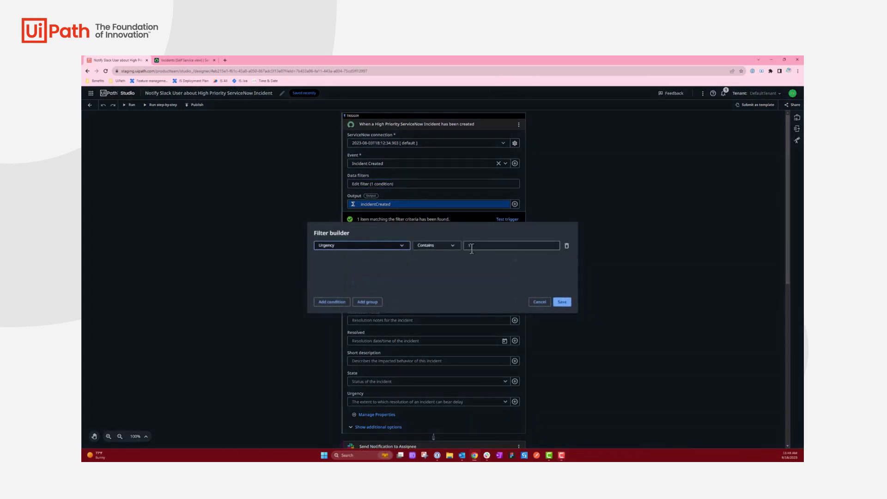
# Save the trigger's data filter condition Urgency Contains 1.
pyautogui.write('1')
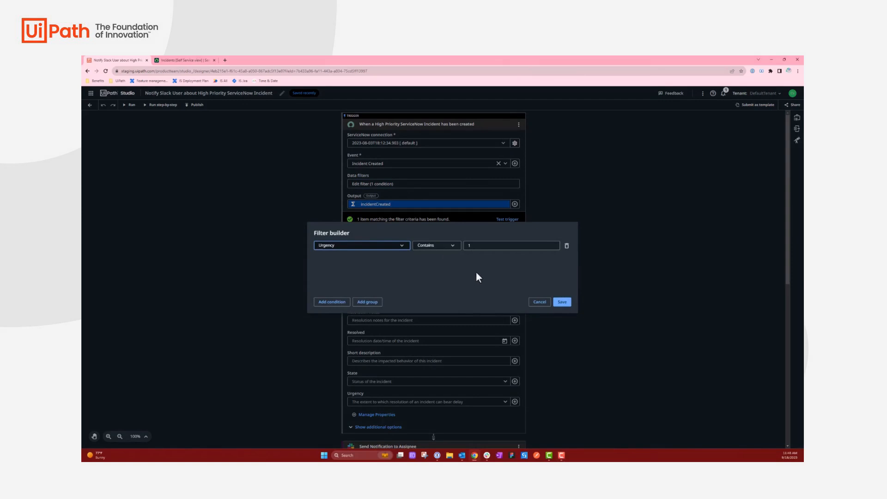
pyautogui.click(560, 301)
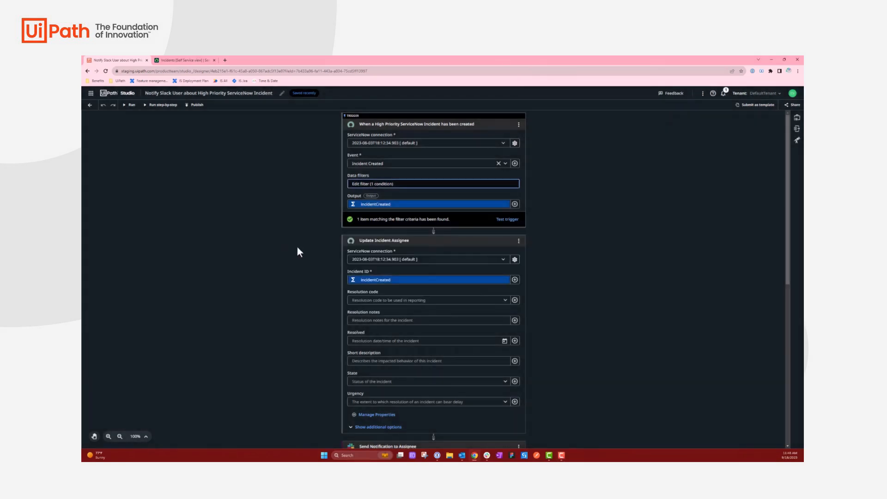
pyautogui.moveTo(309, 263)
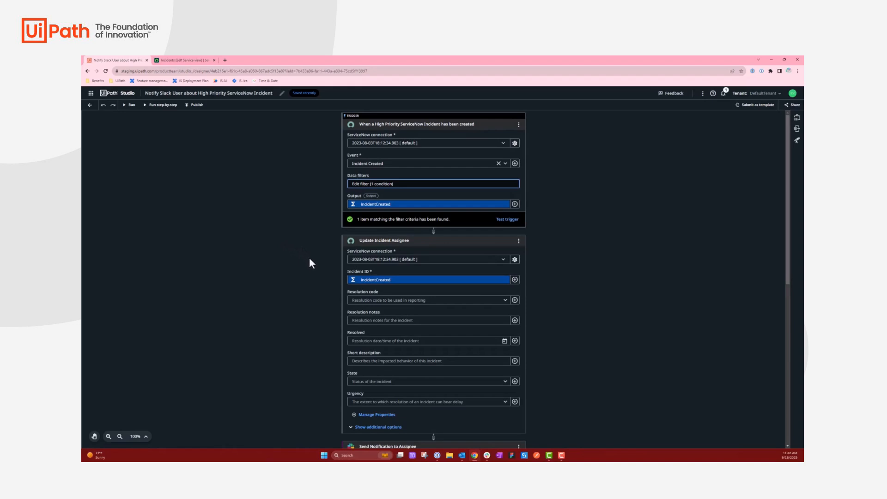
# Expand Update Incident Assignee's additional options and review the Slack and confirmation-task activities.
pyautogui.scroll(-3)
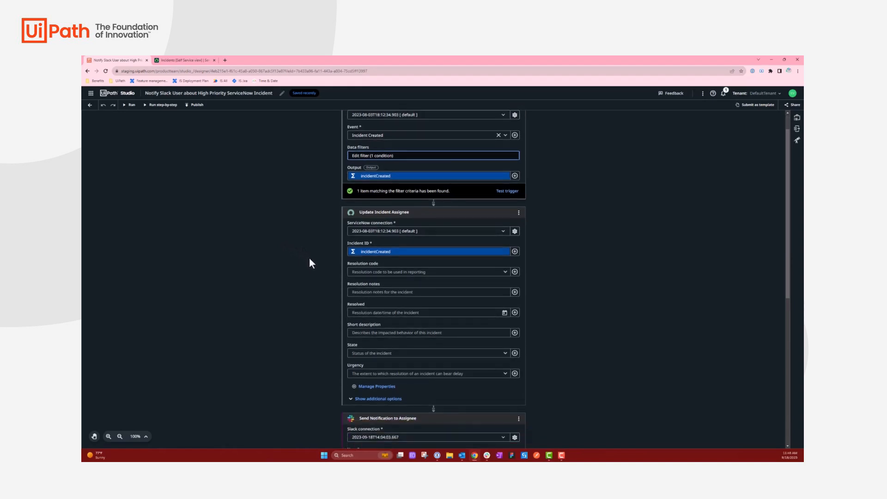
pyautogui.click(376, 398)
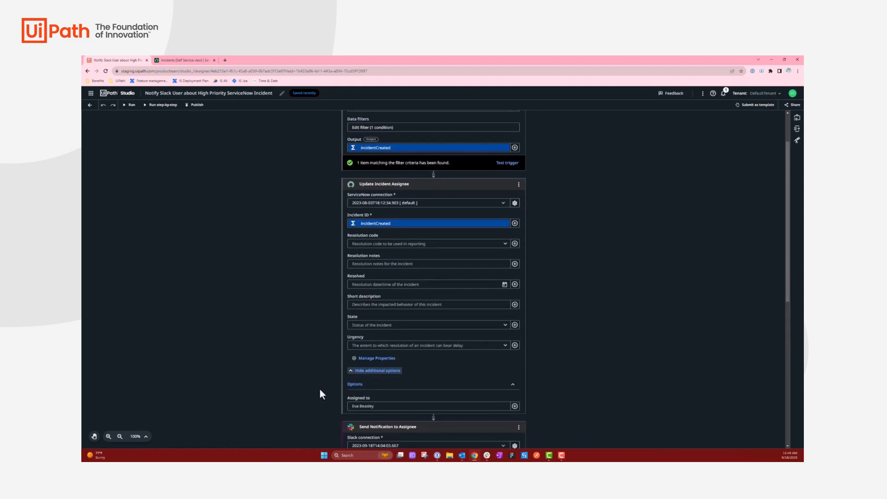
pyautogui.scroll(-3)
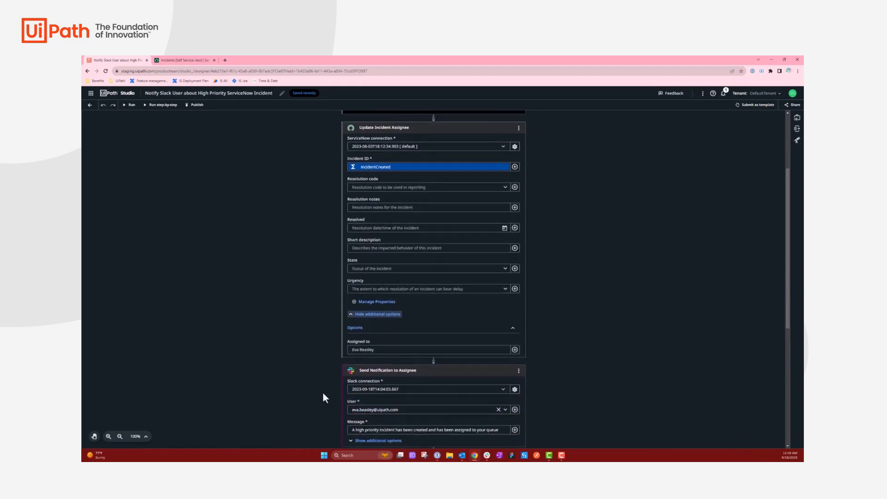
pyautogui.scroll(-3)
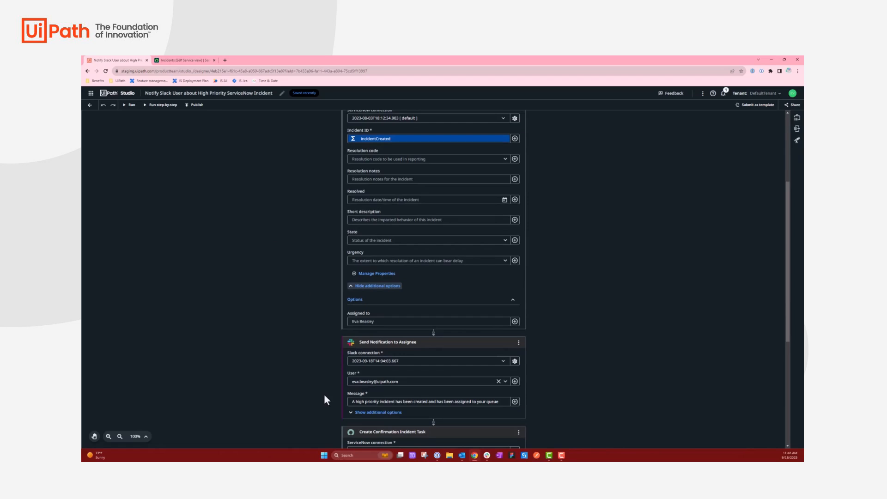
pyautogui.scroll(-3)
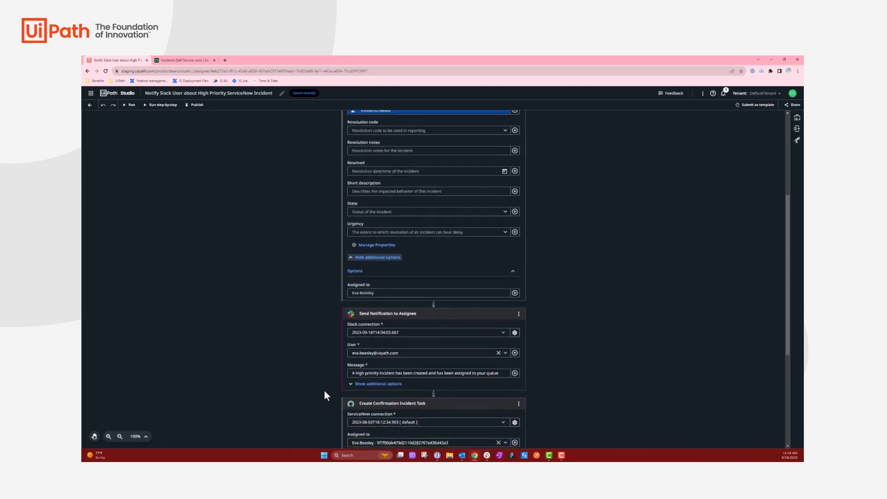
pyautogui.scroll(-3)
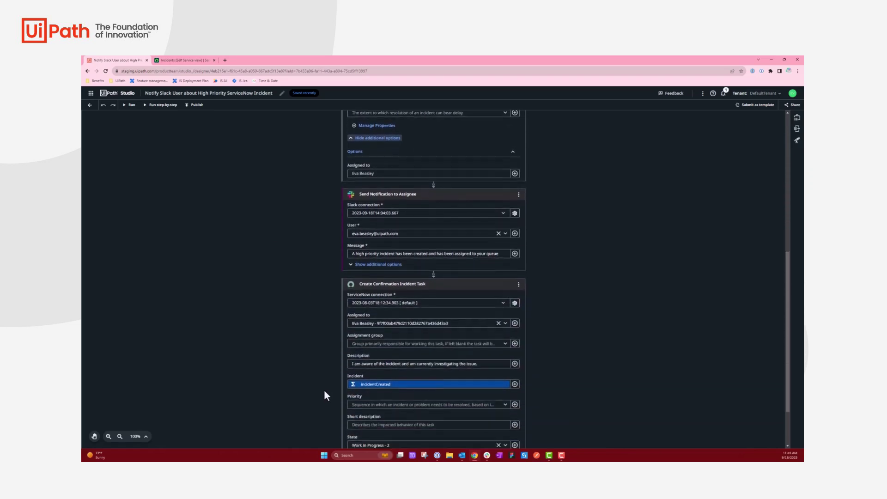
pyautogui.scroll(-3)
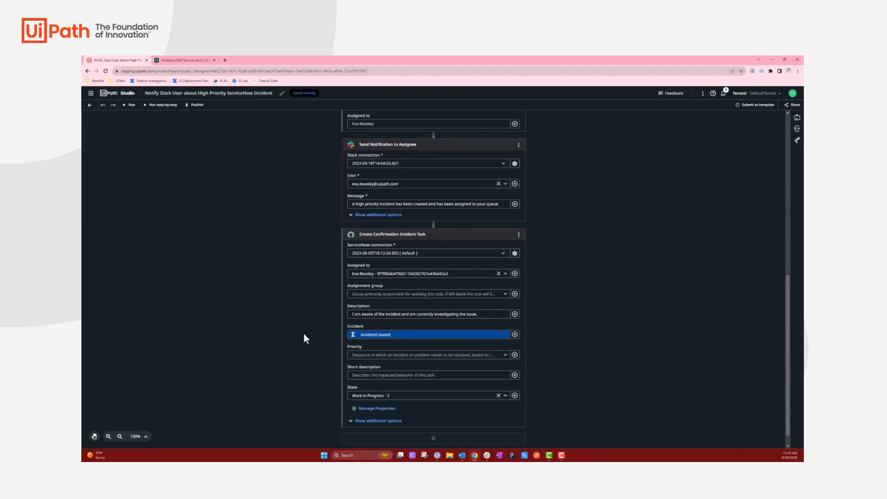
pyautogui.scroll(3)
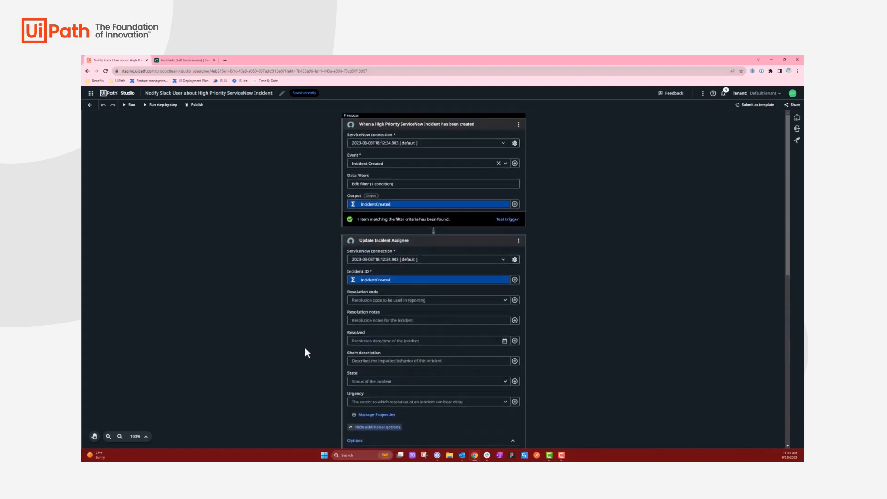
pyautogui.moveTo(266, 205)
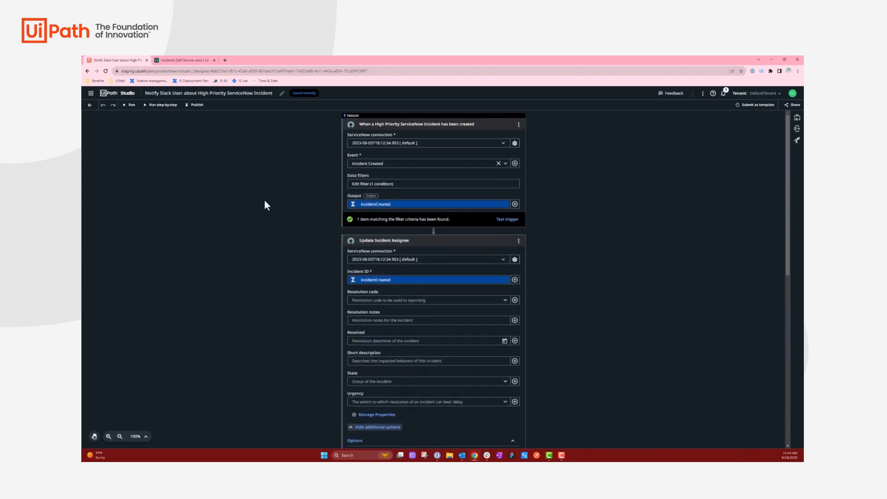
pyautogui.moveTo(271, 235)
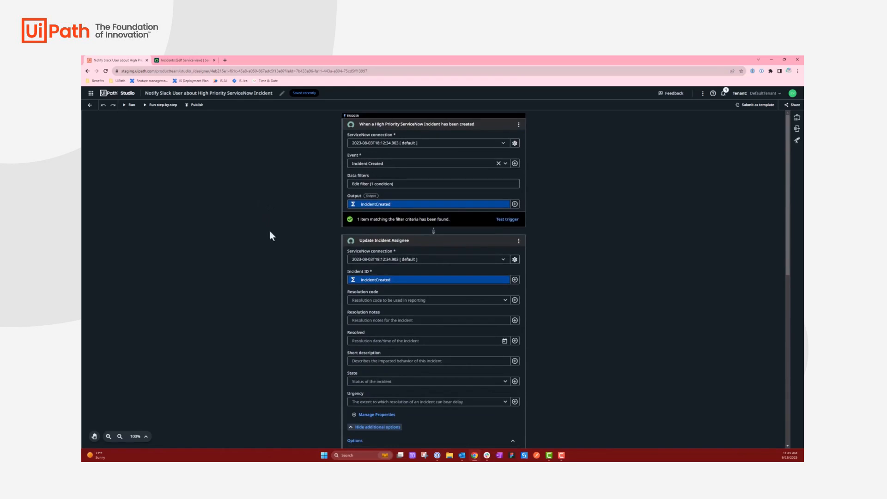
# Retest the ServiceNow trigger against existing incidents to confirm one matching item.
pyautogui.click(506, 219)
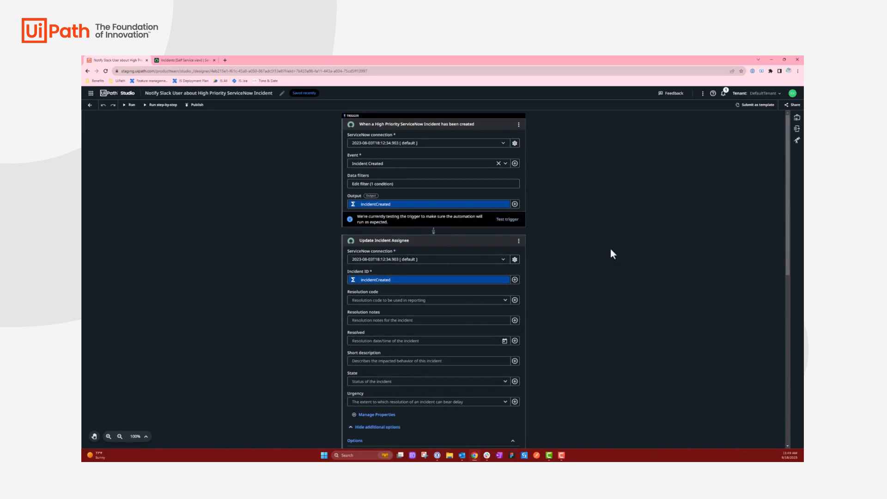
pyautogui.moveTo(299, 205)
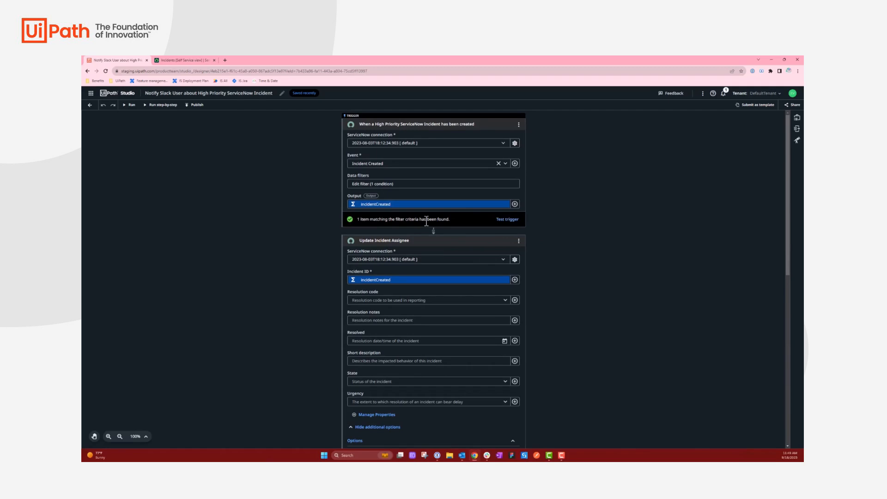
pyautogui.moveTo(130, 108)
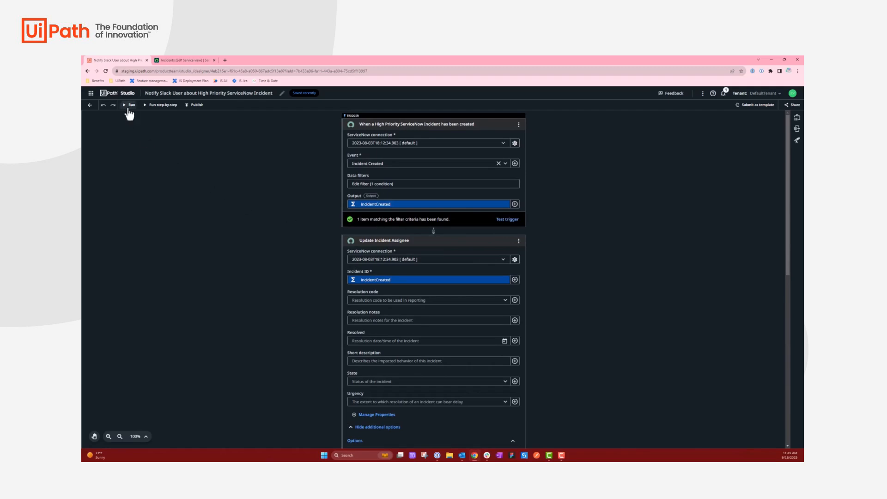
# Run the automation and watch every activity complete successfully in the Output panel.
pyautogui.click(130, 105)
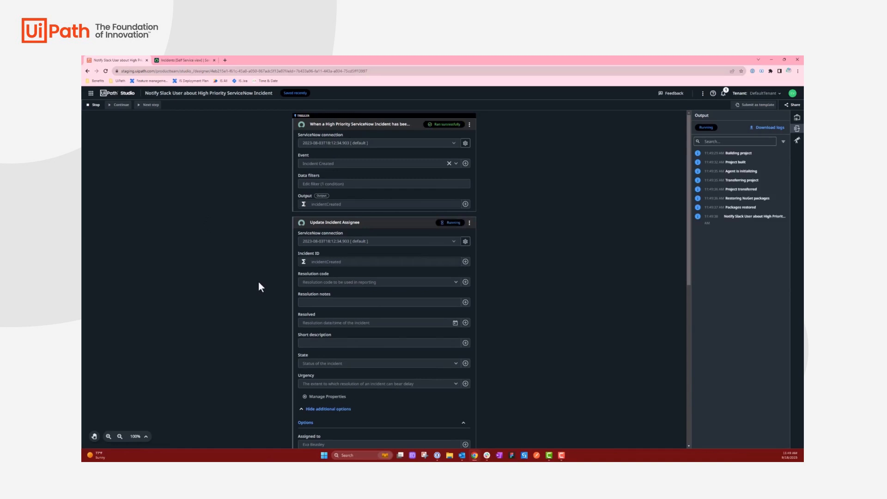
pyautogui.scroll(-3)
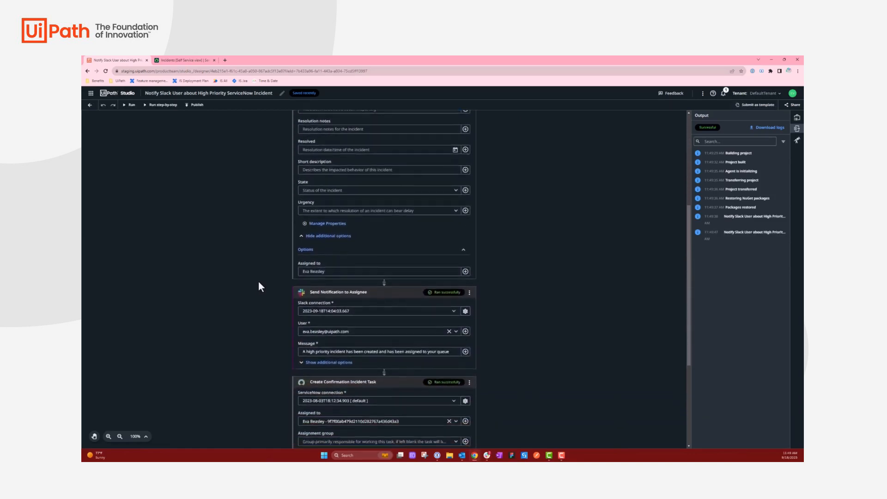
pyautogui.scroll(-3)
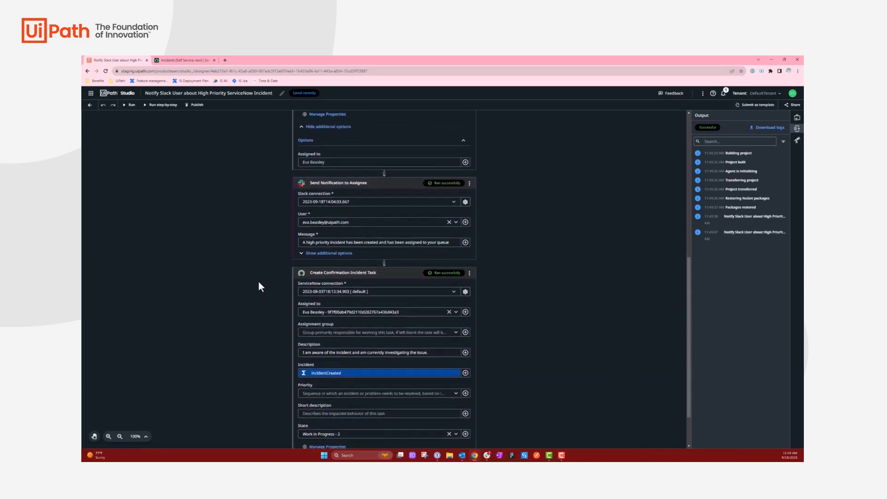
pyautogui.scroll(-3)
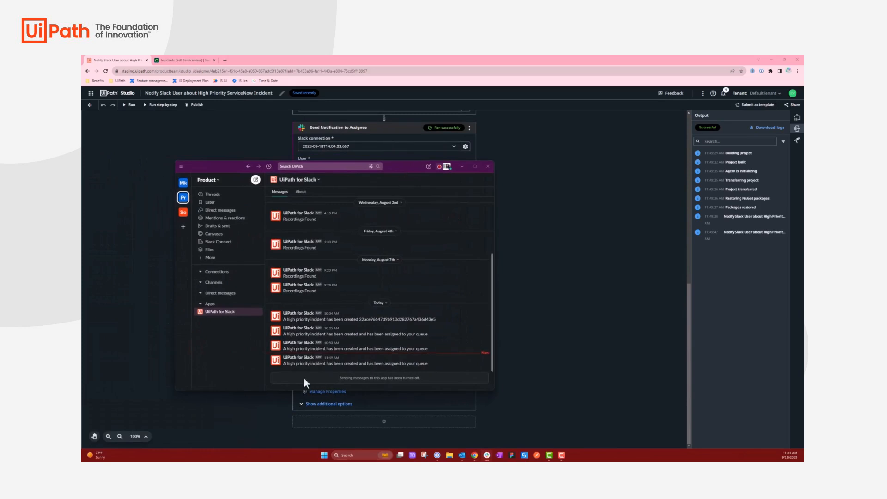
pyautogui.moveTo(397, 164)
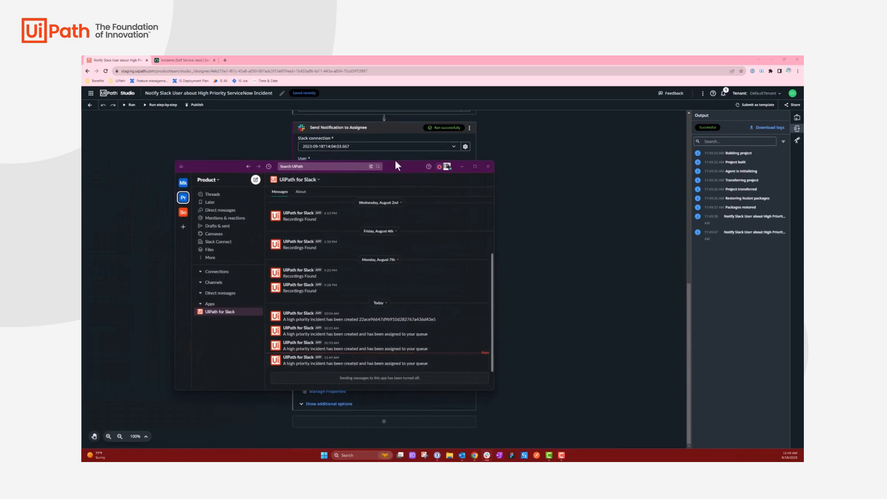
# Dismiss Slack after checking the high-priority alert and switch to the ServiceNow incidents list.
pyautogui.click(486, 165)
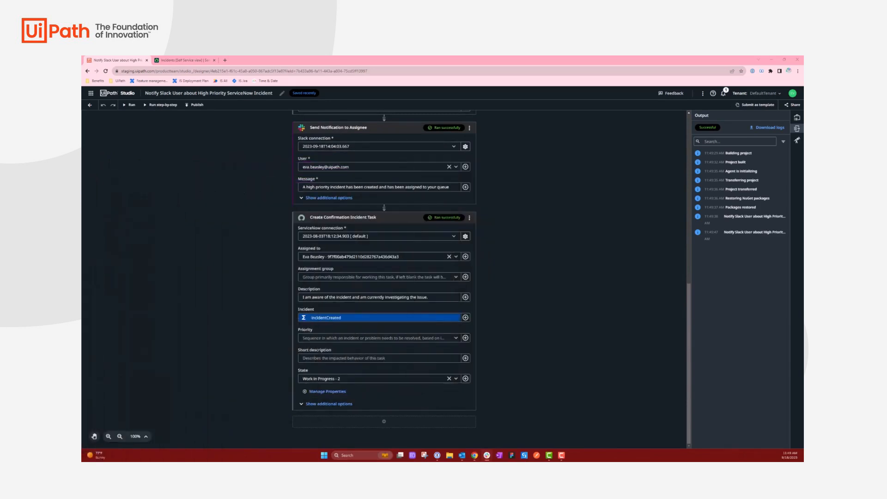
pyautogui.moveTo(203, 163)
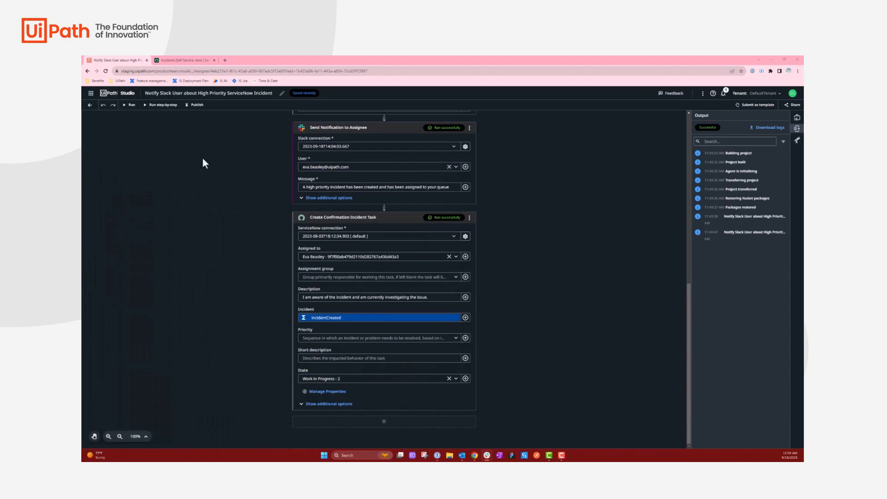
pyautogui.click(184, 60)
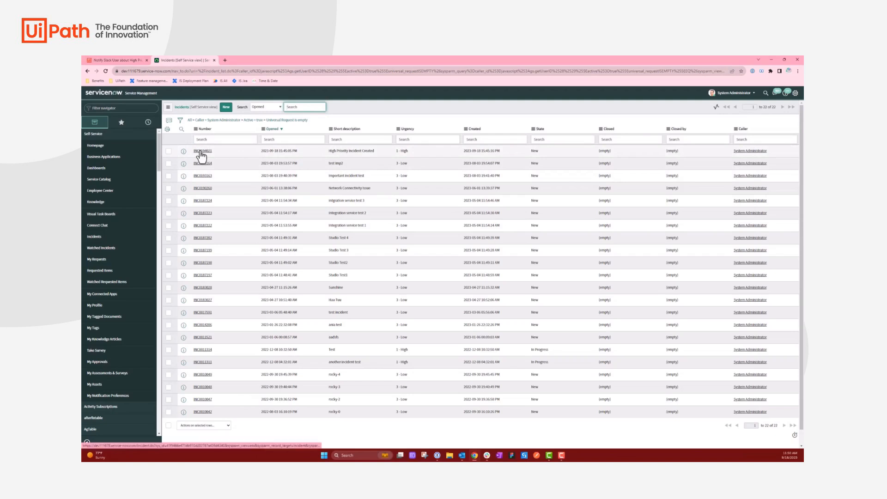
# Open the newest High Priority Incident Created record to review its state, assignee and incident task.
pyautogui.click(202, 151)
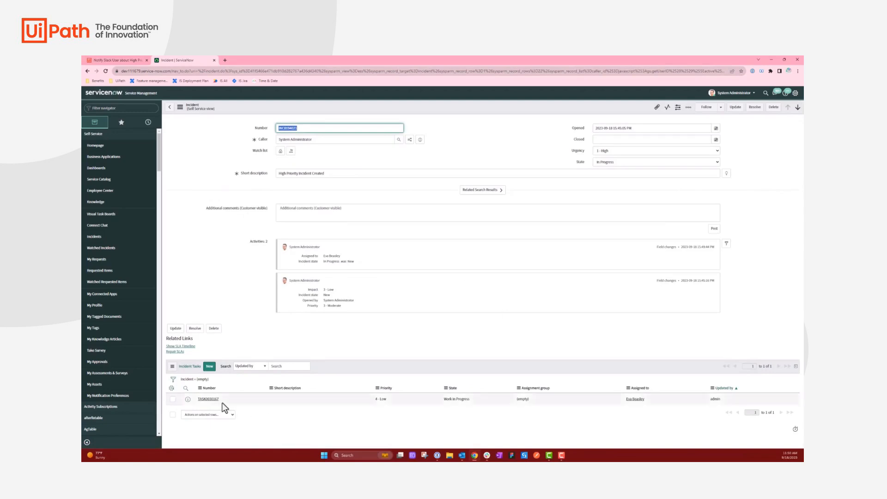
pyautogui.moveTo(461, 400)
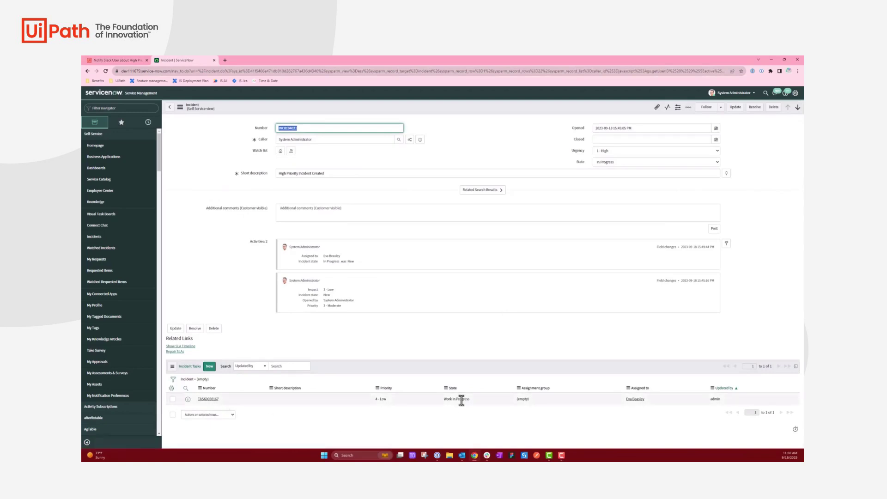
pyautogui.moveTo(296, 305)
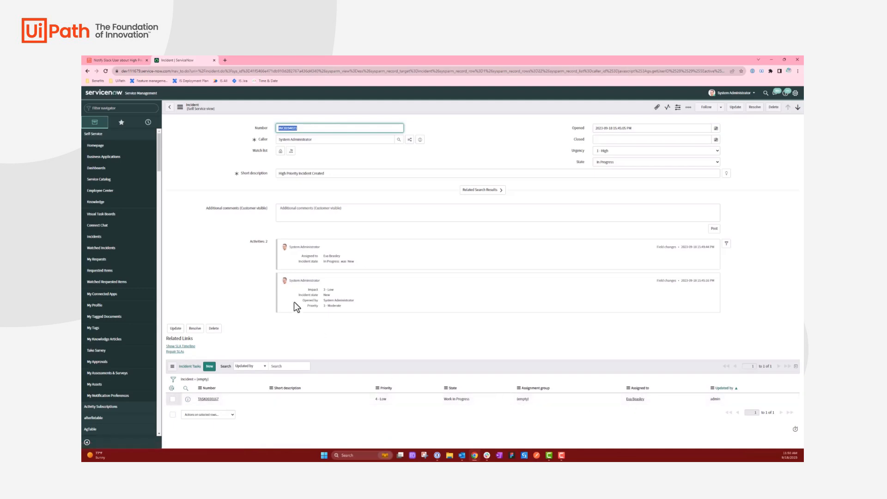